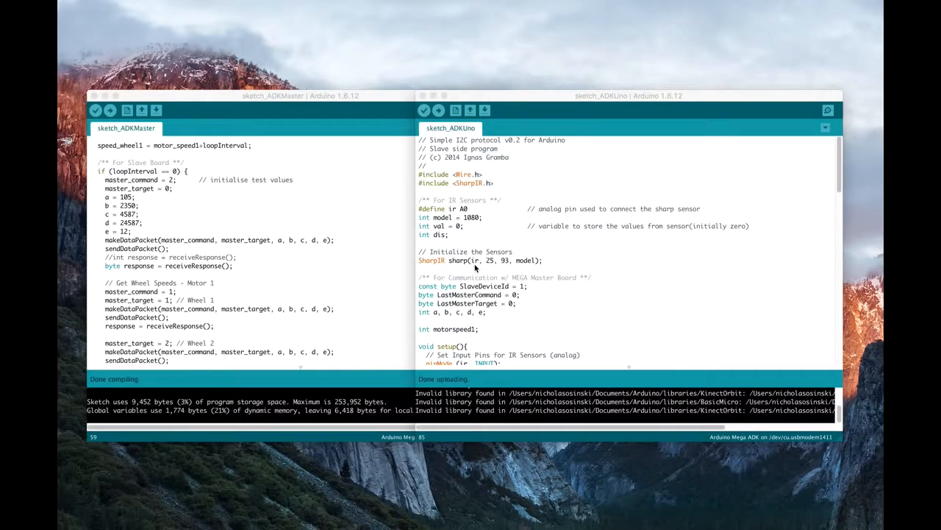
mouse_move(297, 291)
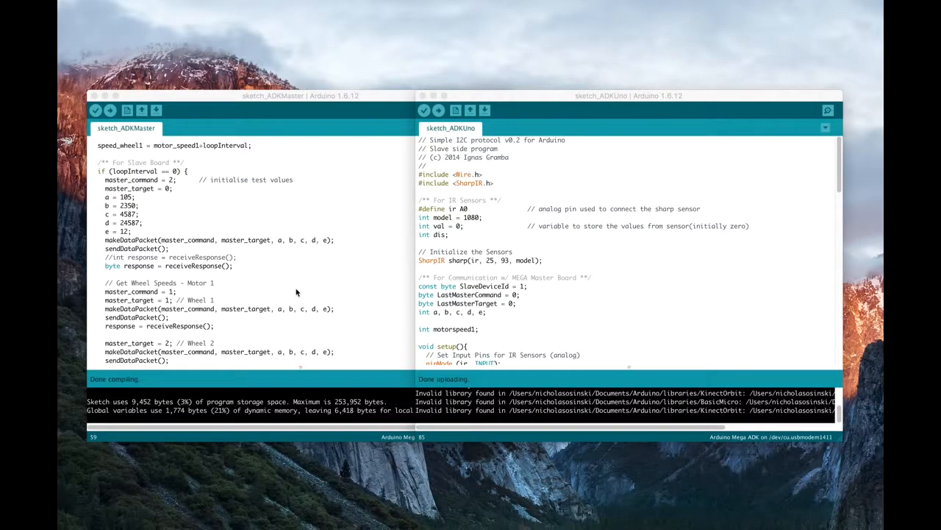
mouse_move(303, 265)
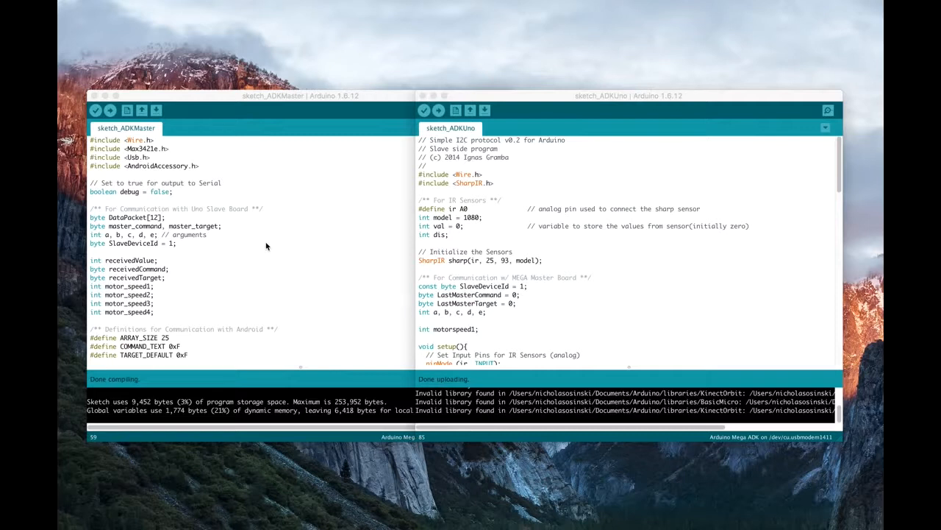
mouse_move(145, 139)
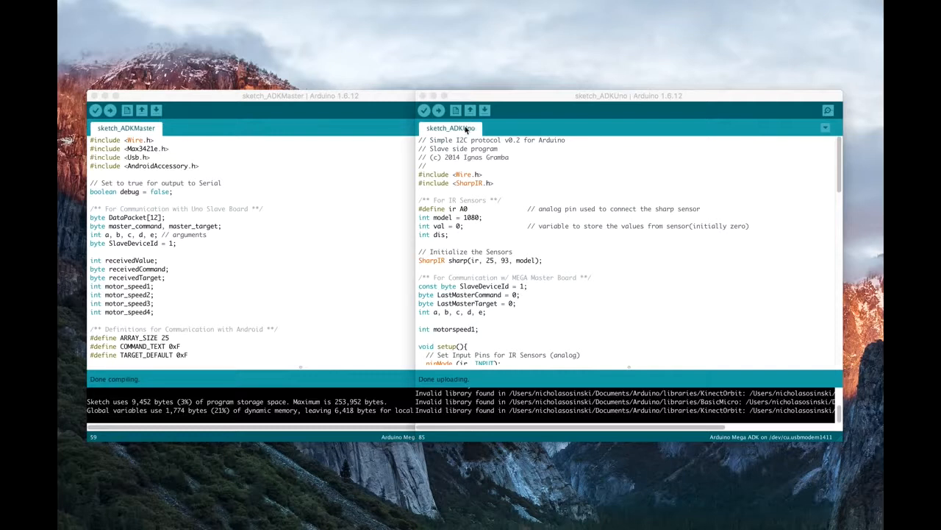
mouse_move(301, 193)
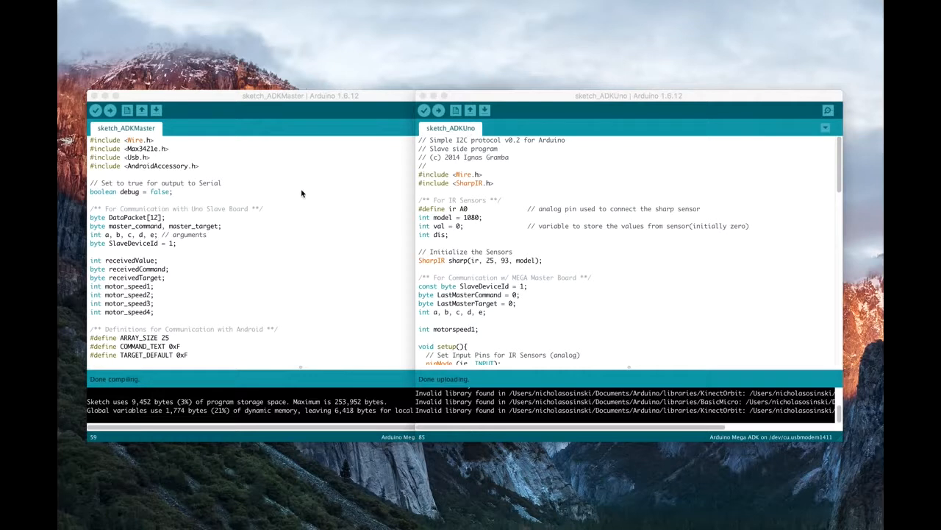
mouse_move(224, 167)
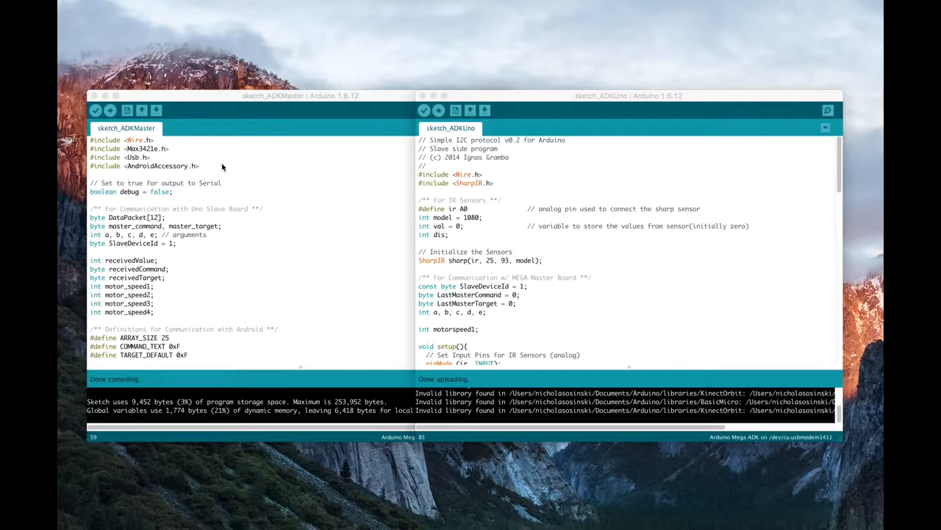
mouse_move(206, 173)
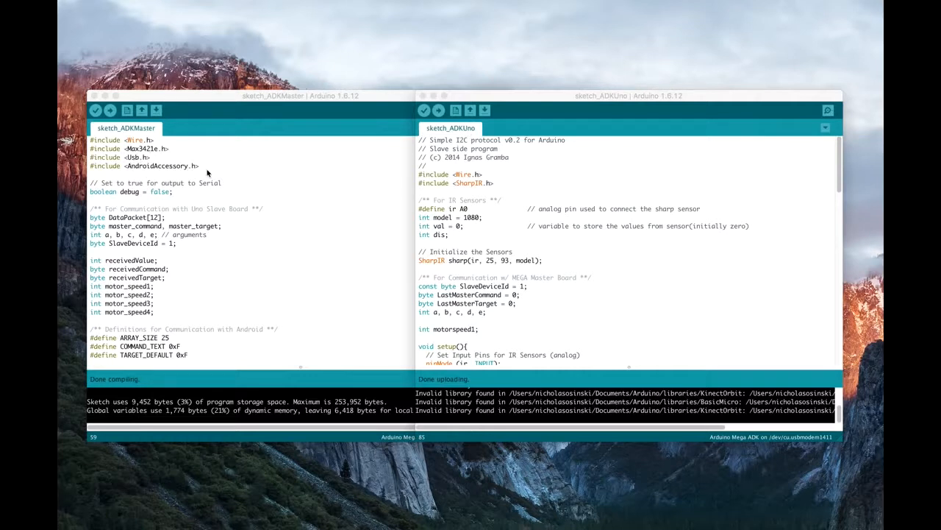
mouse_move(208, 168)
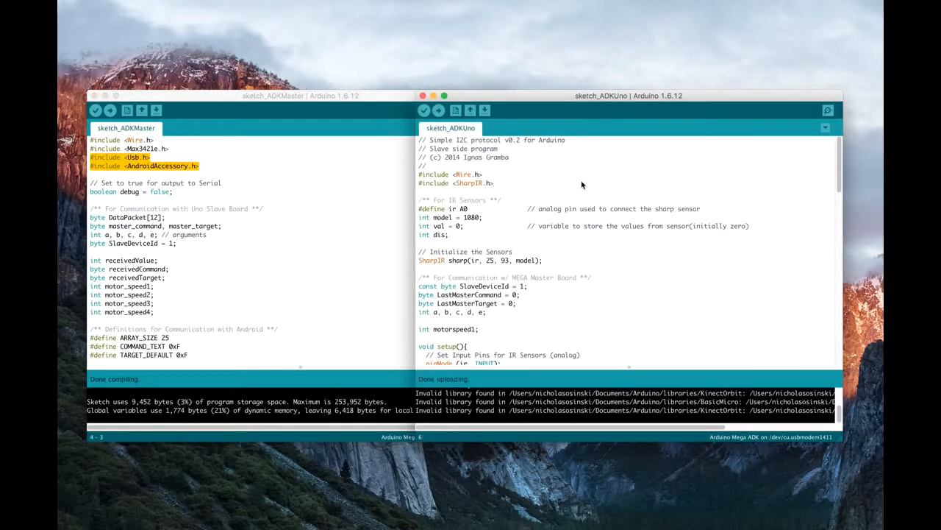
mouse_move(488, 180)
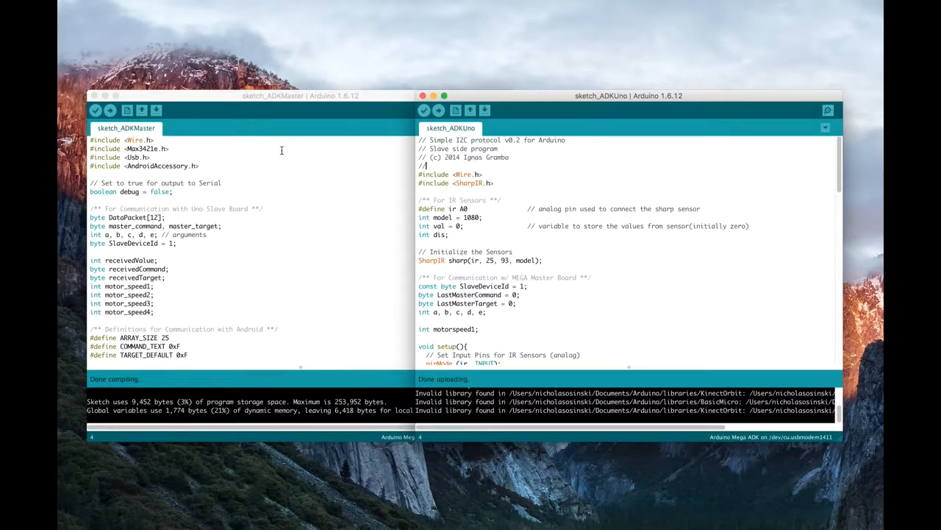
mouse_move(332, 73)
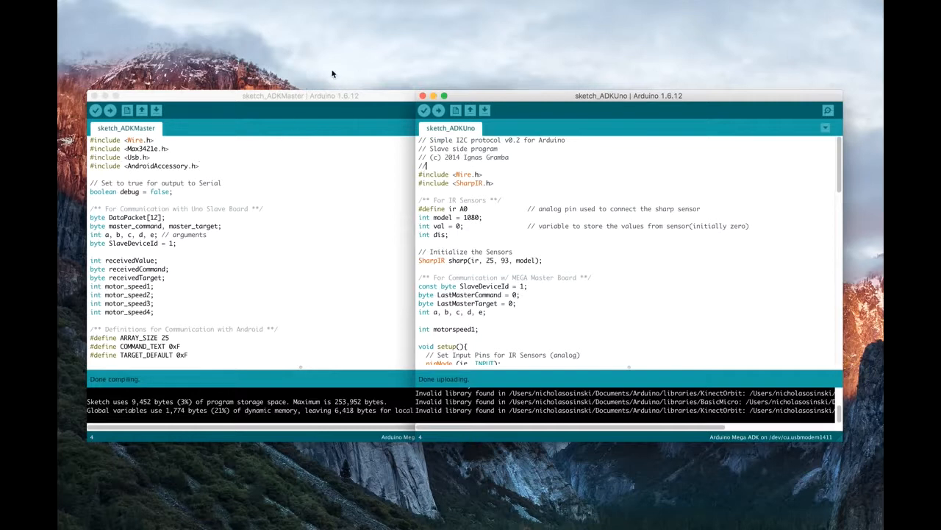
mouse_move(277, 204)
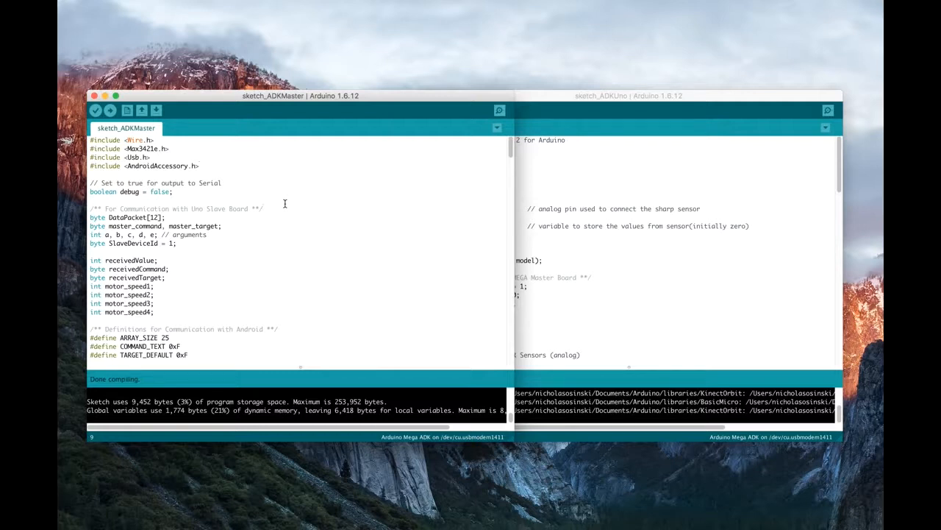
scroll(down, 3)
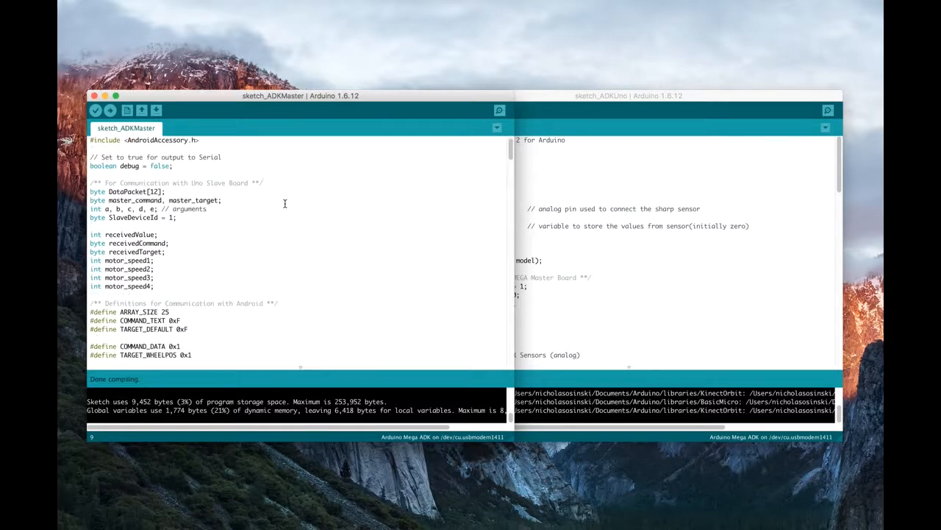
scroll(down, 3)
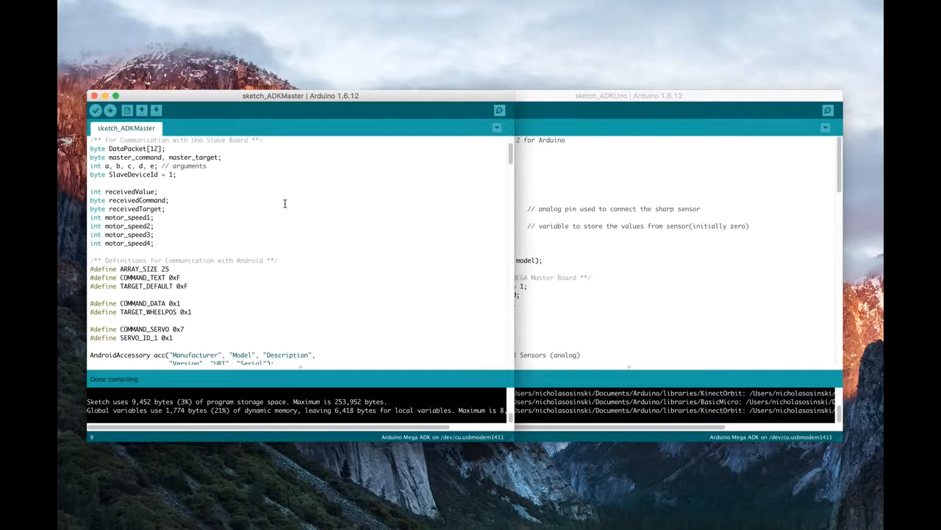
scroll(down, 3)
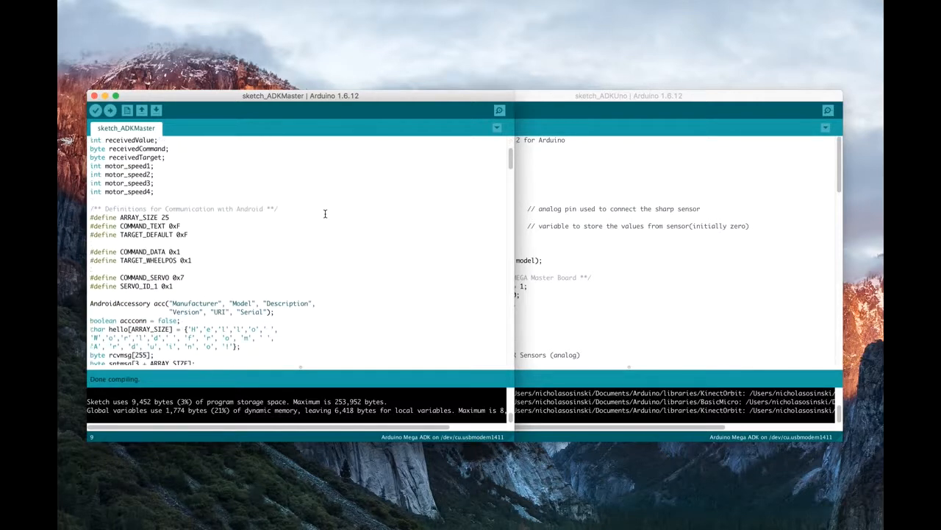
scroll(down, 3)
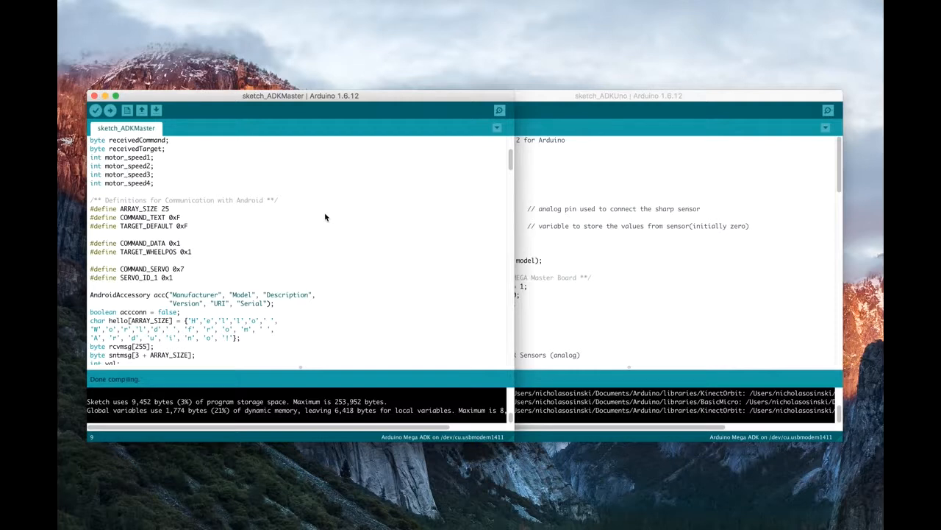
scroll(down, 3)
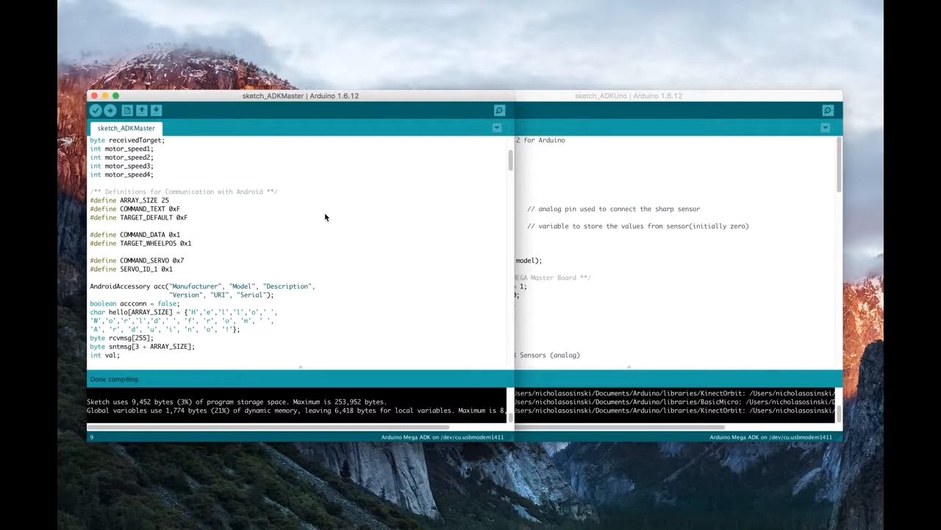
scroll(down, 3)
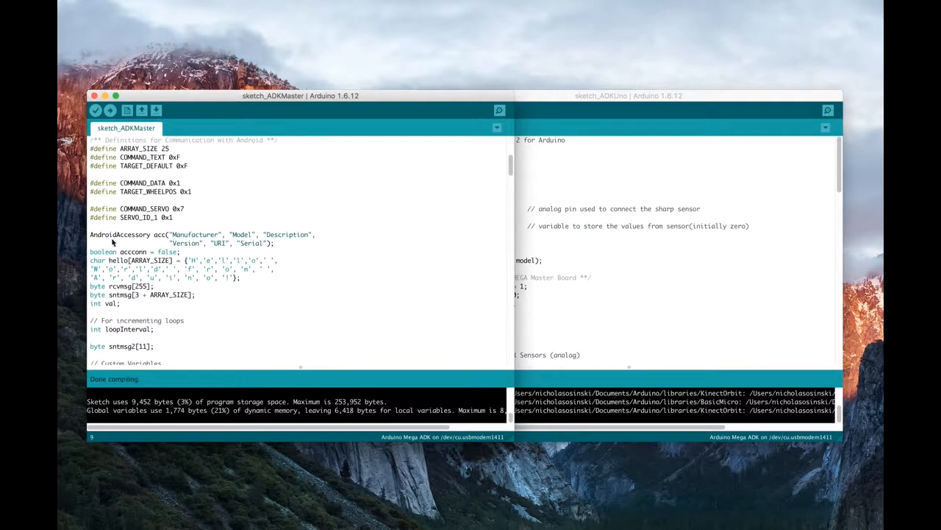
mouse_move(327, 253)
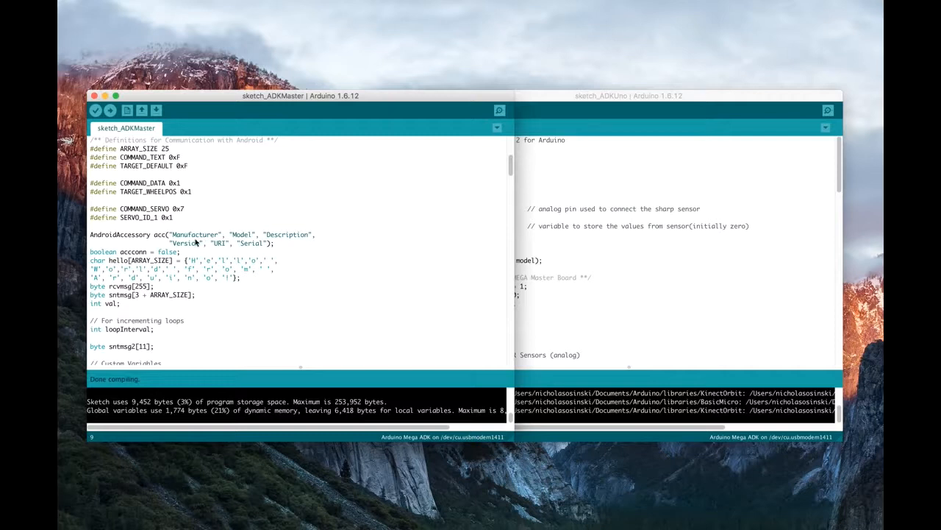
scroll(down, 3)
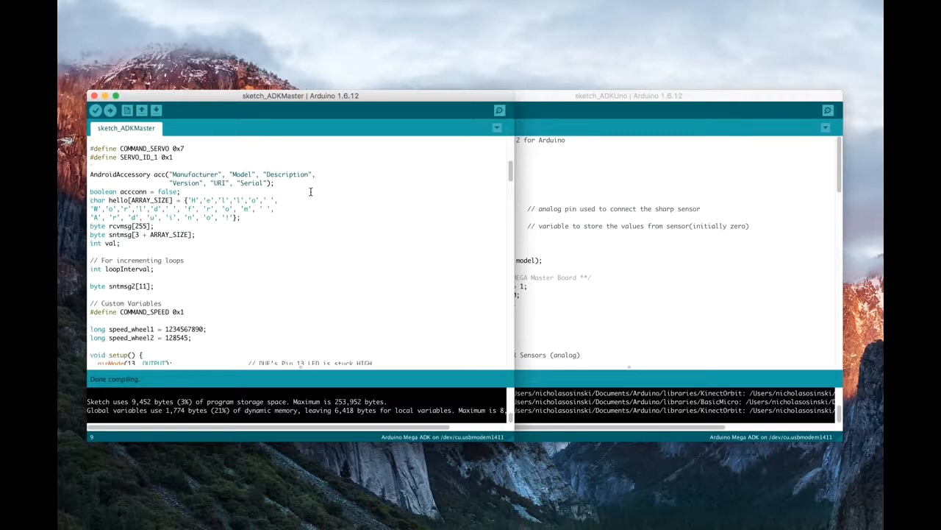
mouse_move(321, 206)
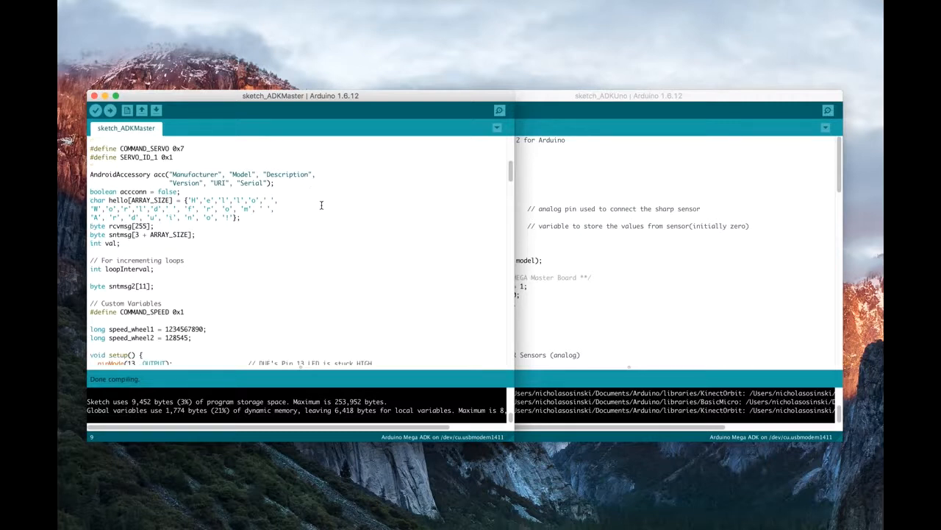
scroll(down, 3)
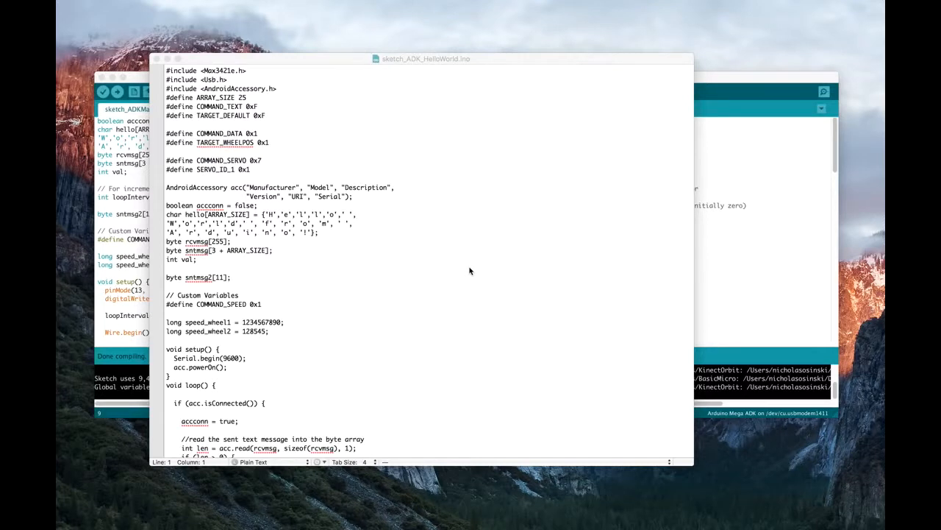
mouse_move(483, 135)
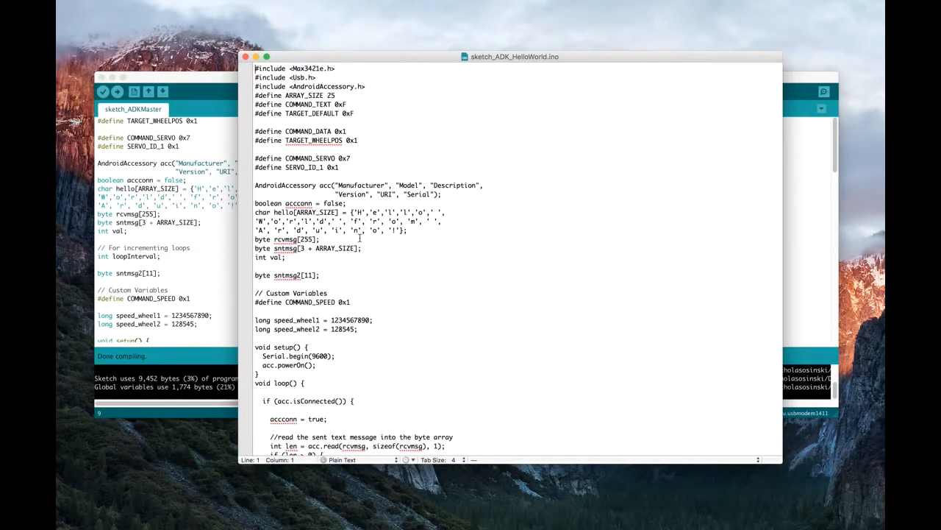
mouse_move(385, 57)
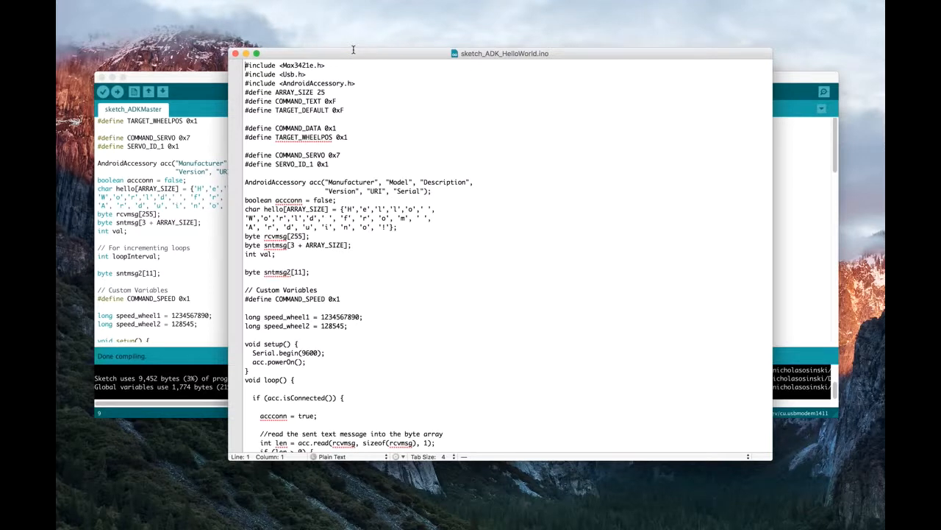
mouse_move(169, 213)
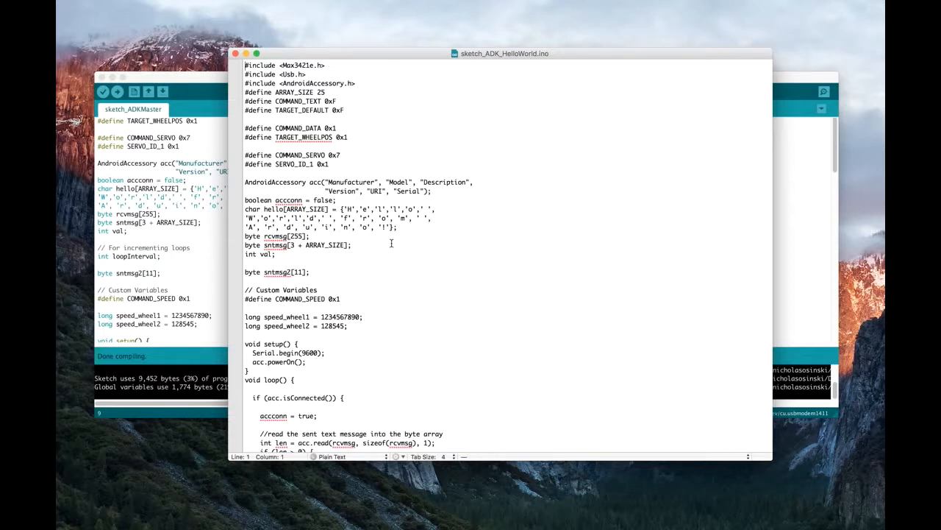
scroll(down, 3)
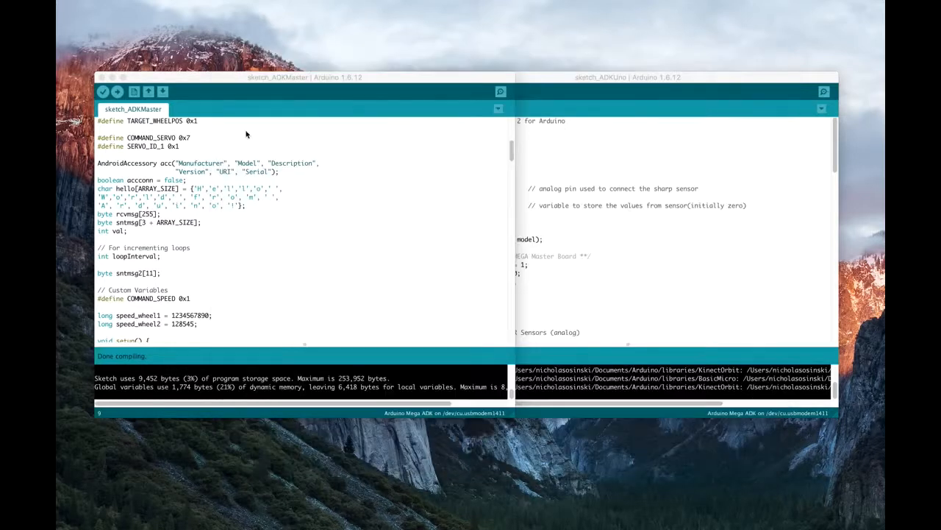
scroll(down, 3)
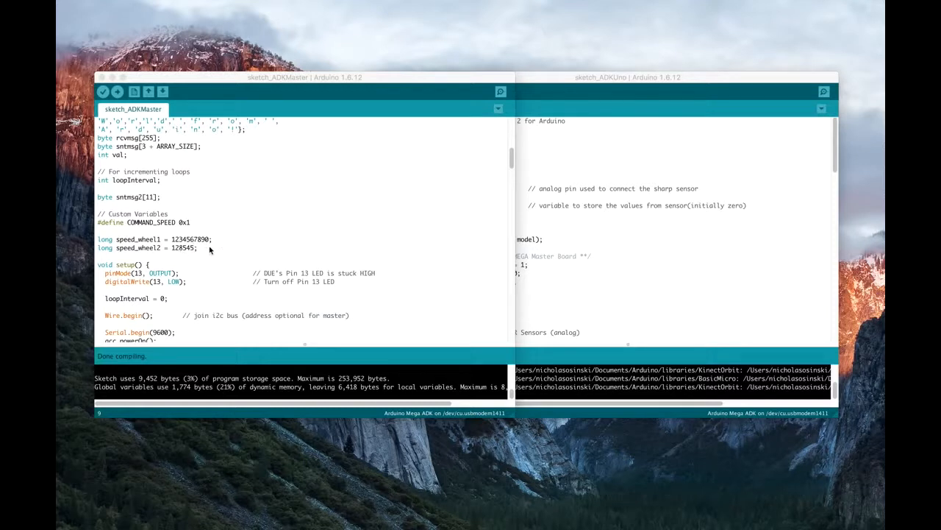
mouse_move(220, 247)
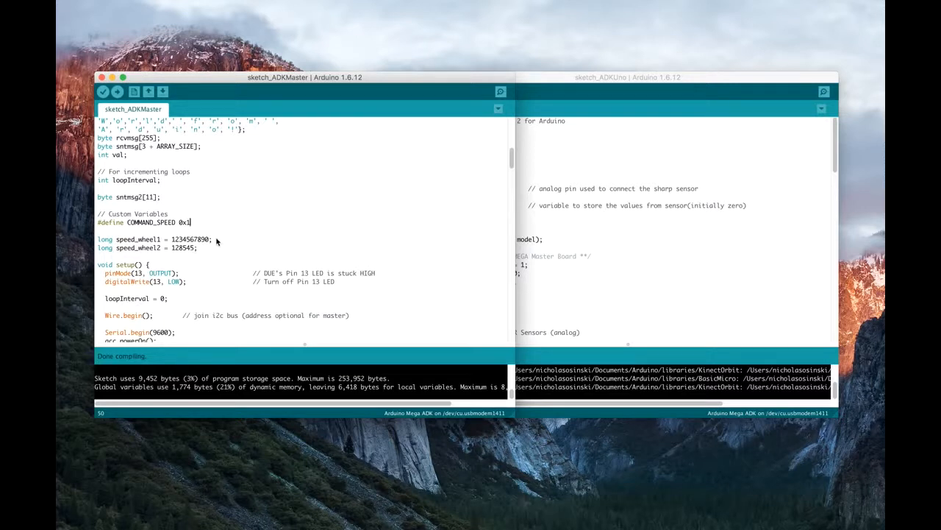
mouse_move(268, 216)
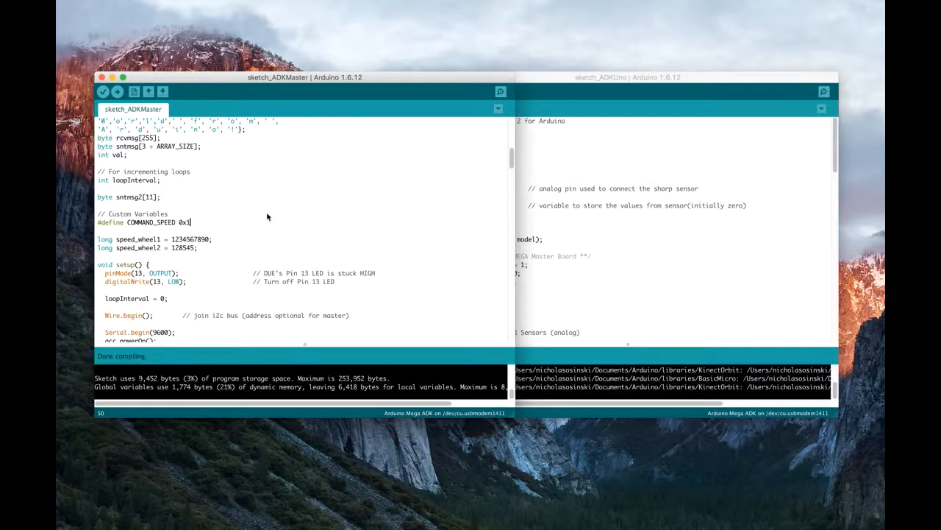
mouse_move(276, 203)
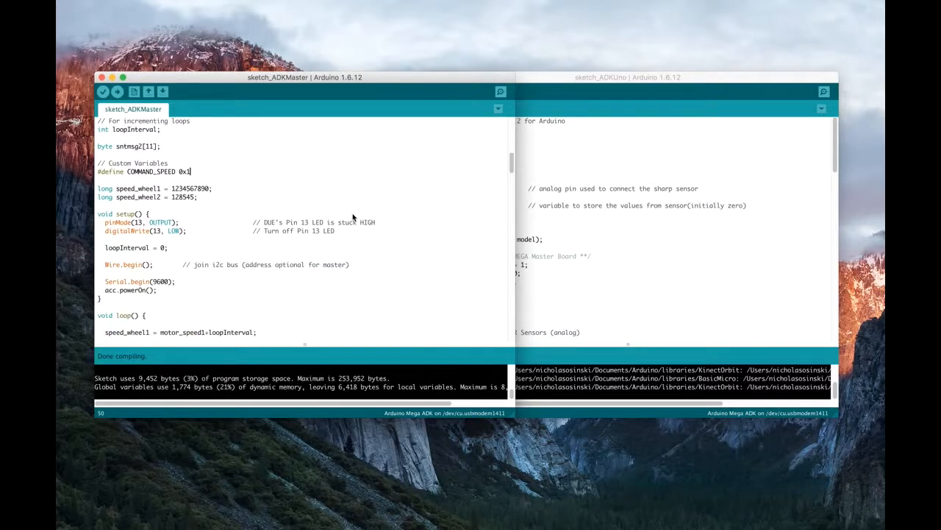
scroll(down, 3)
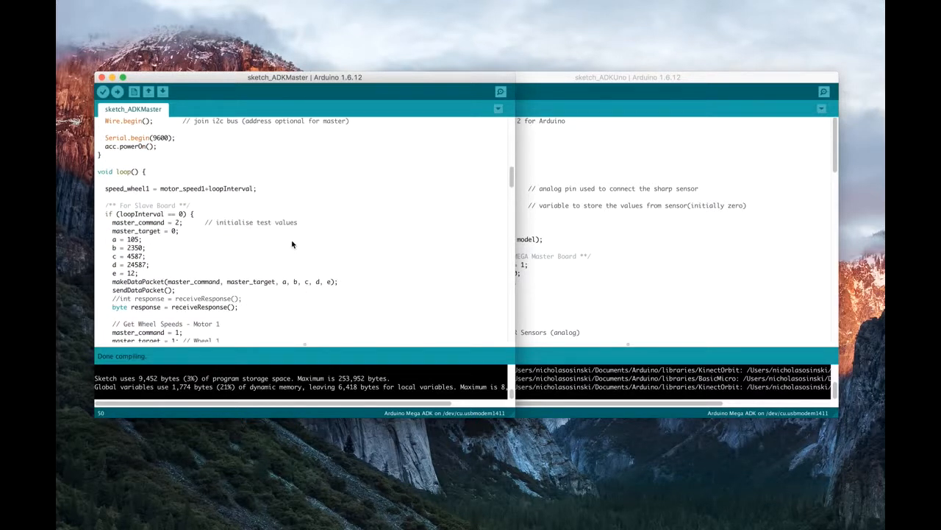
scroll(down, 3)
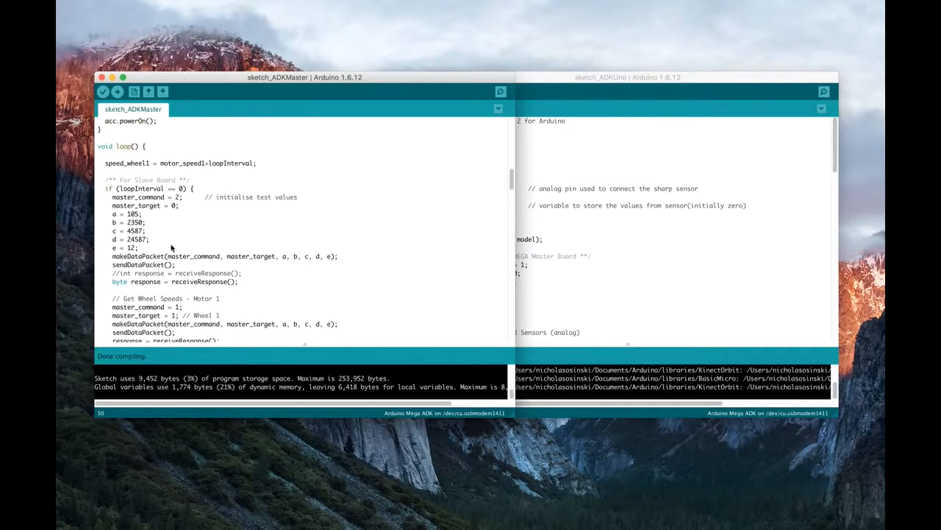
scroll(down, 3)
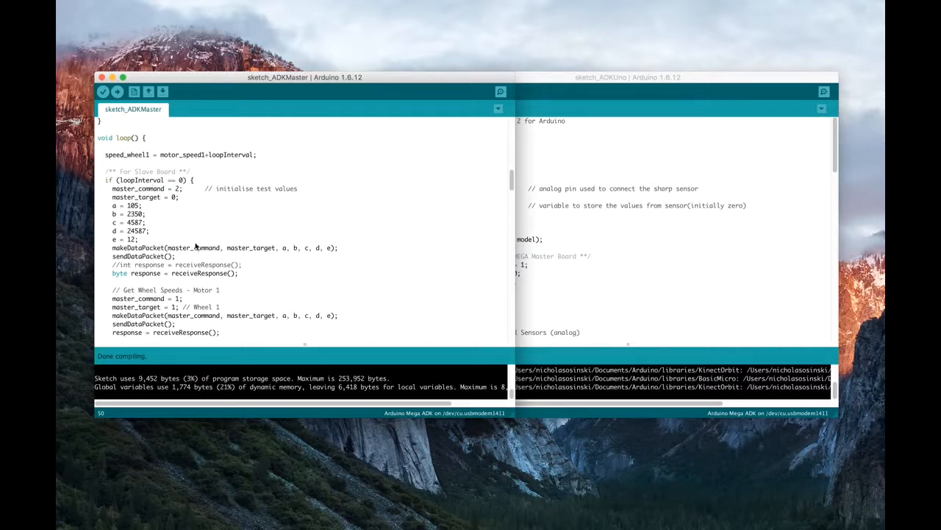
scroll(down, 3)
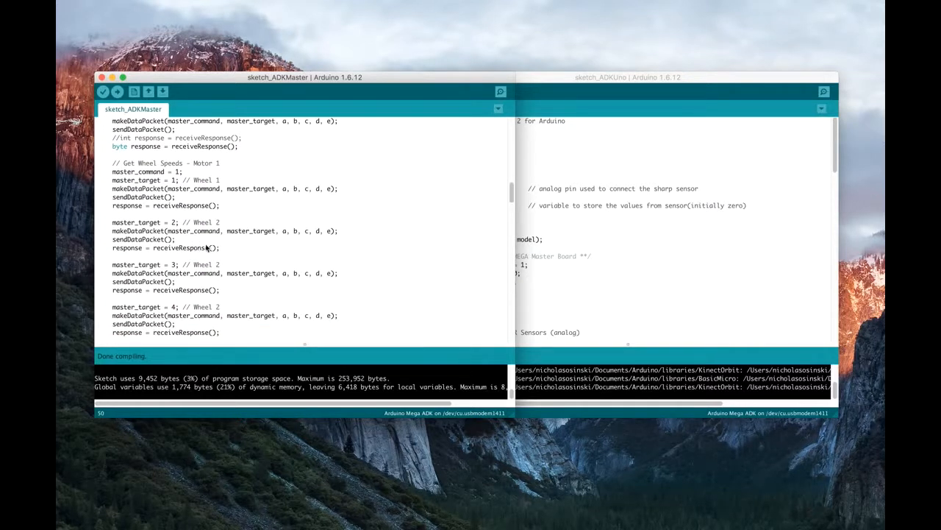
scroll(down, 3)
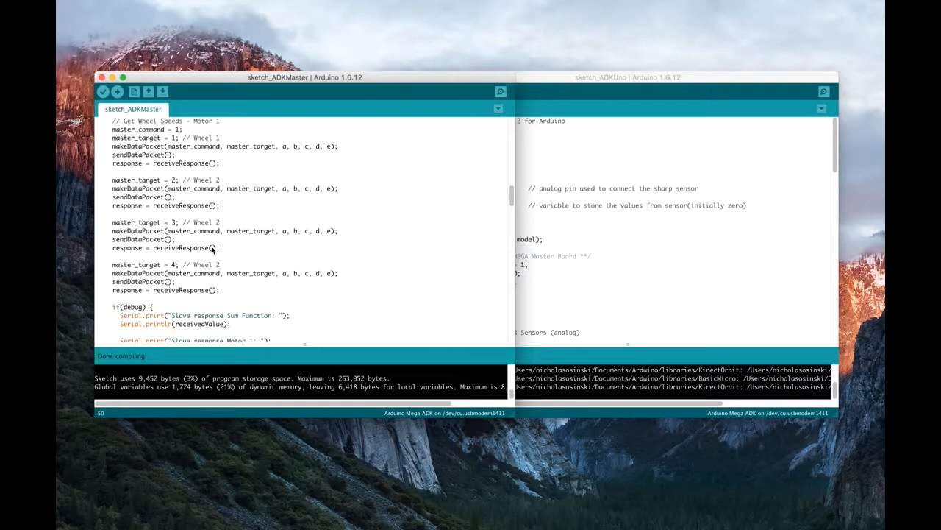
scroll(down, 3)
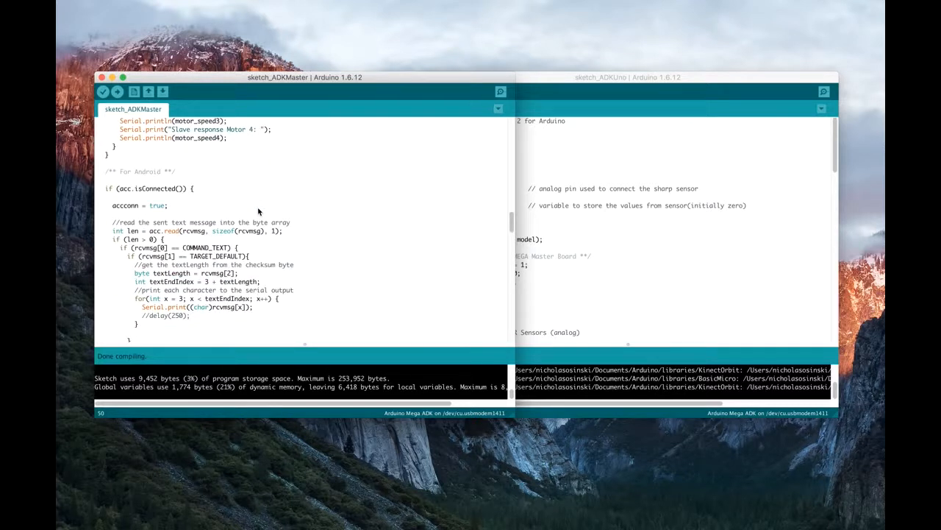
scroll(down, 3)
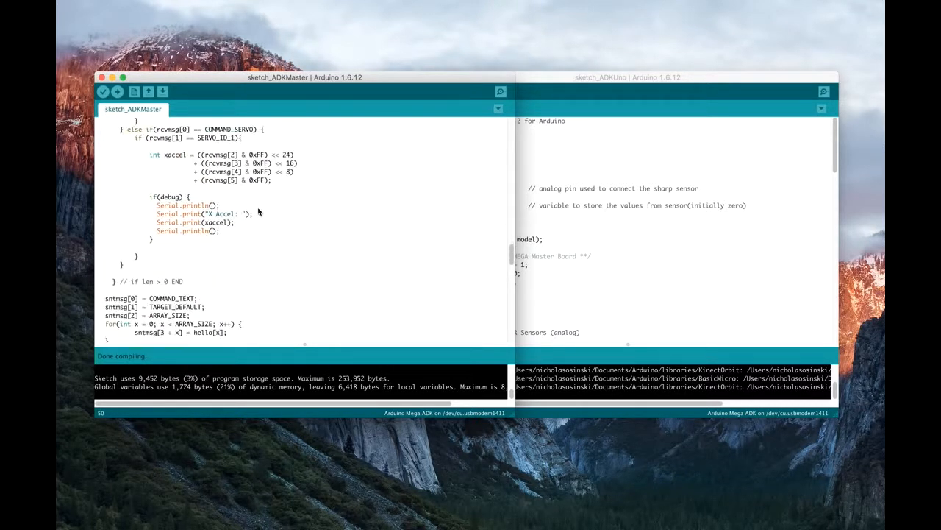
scroll(down, 3)
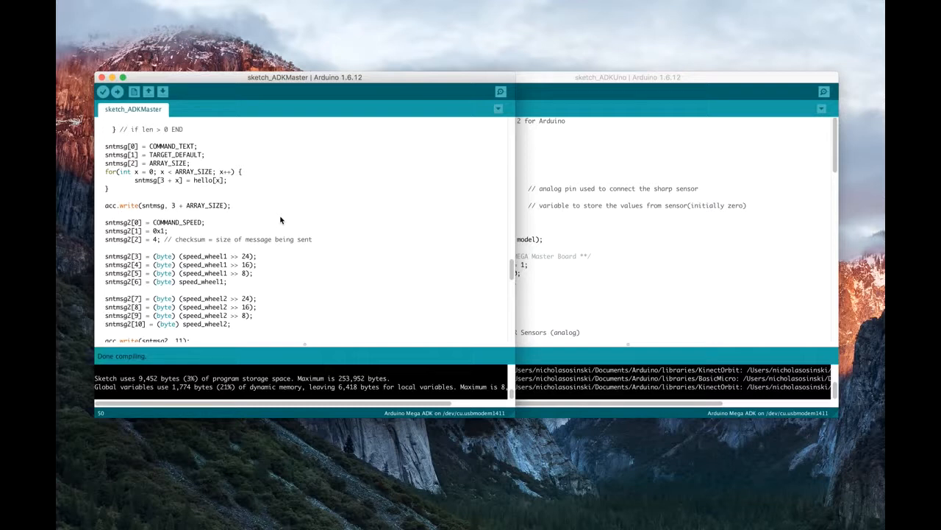
mouse_move(329, 209)
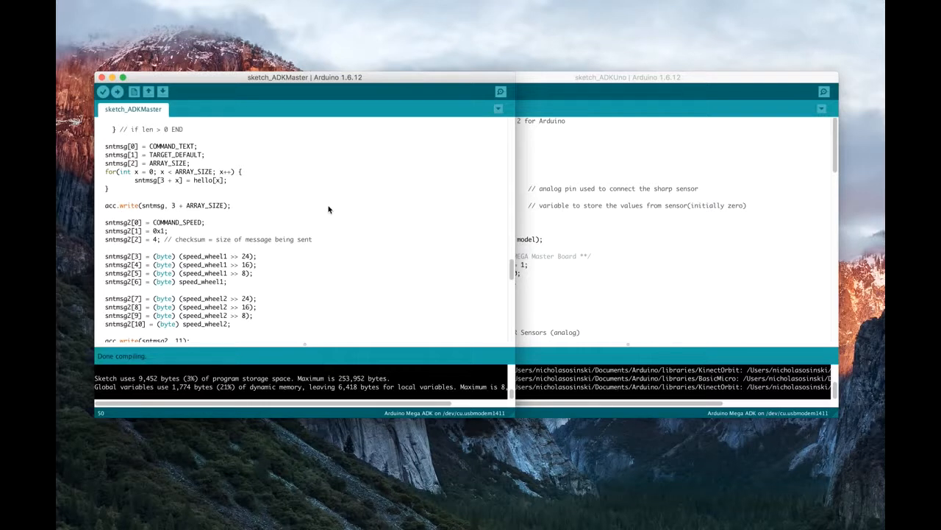
mouse_move(123, 272)
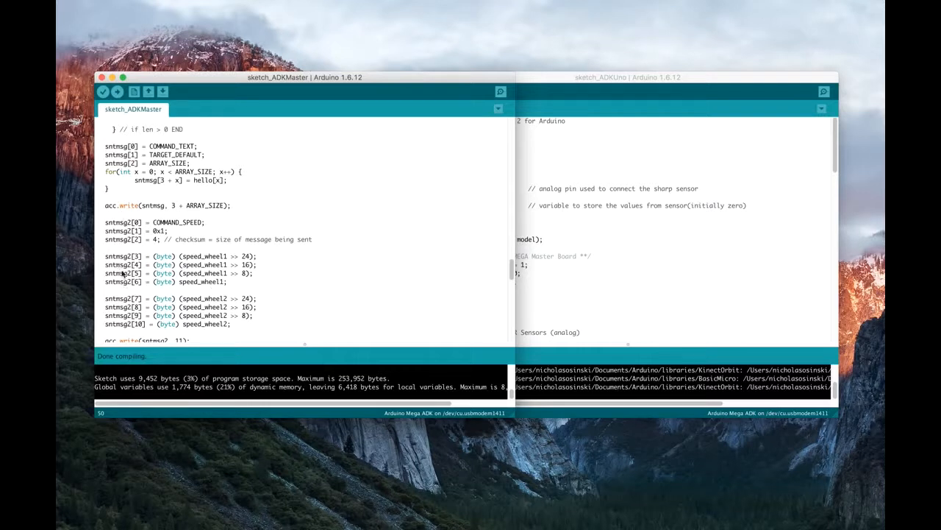
mouse_move(332, 229)
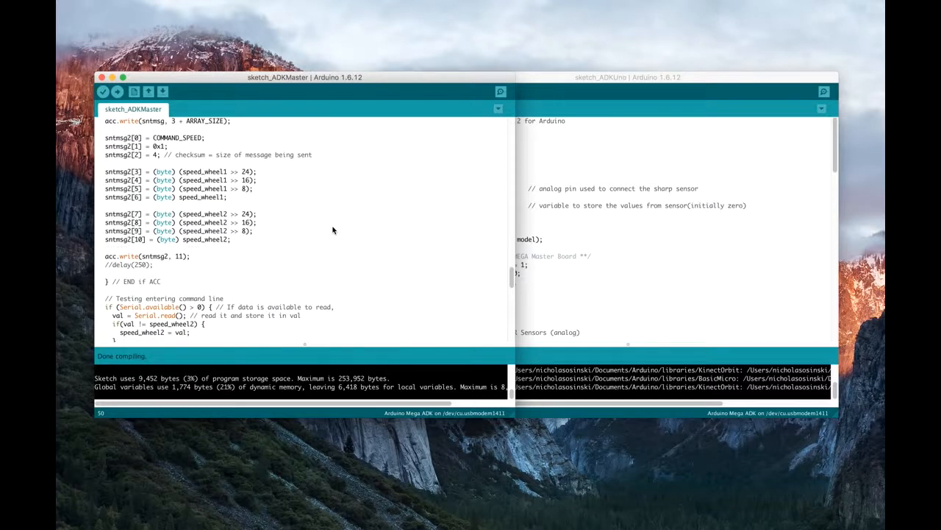
scroll(down, 3)
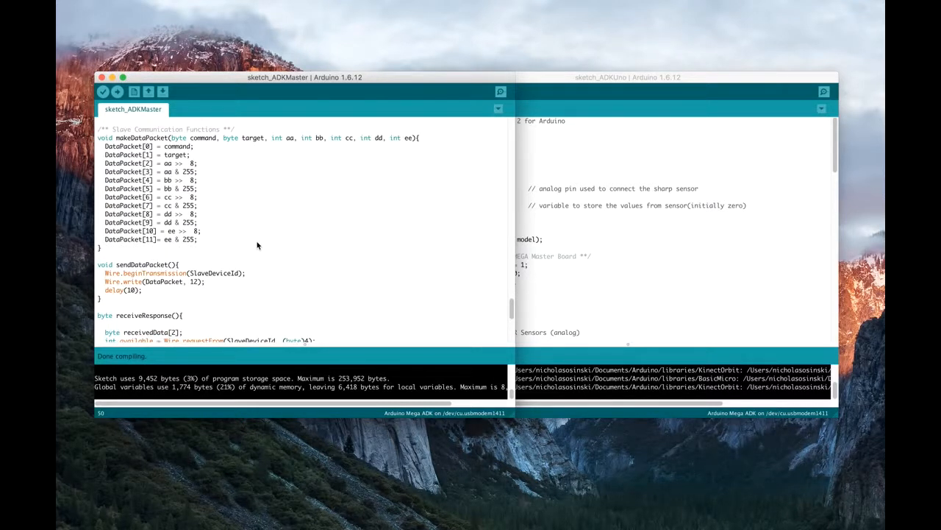
scroll(down, 3)
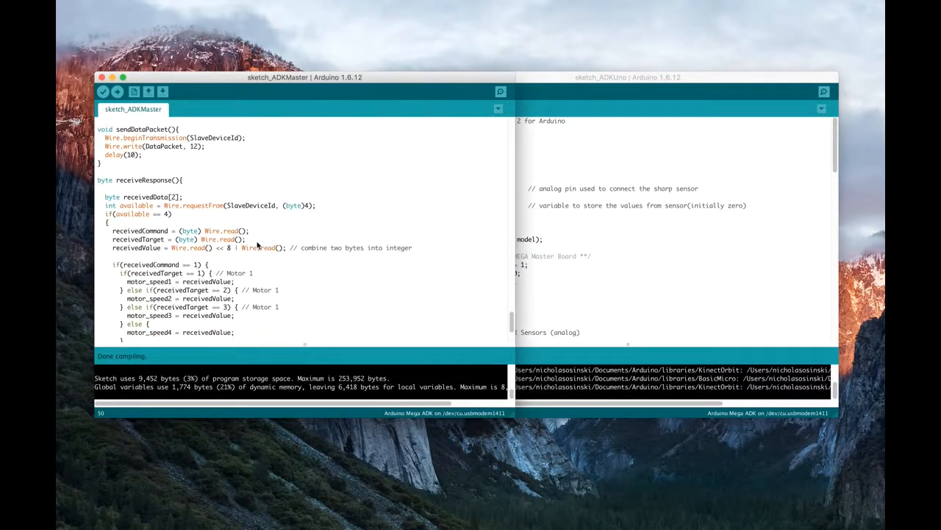
scroll(down, 3)
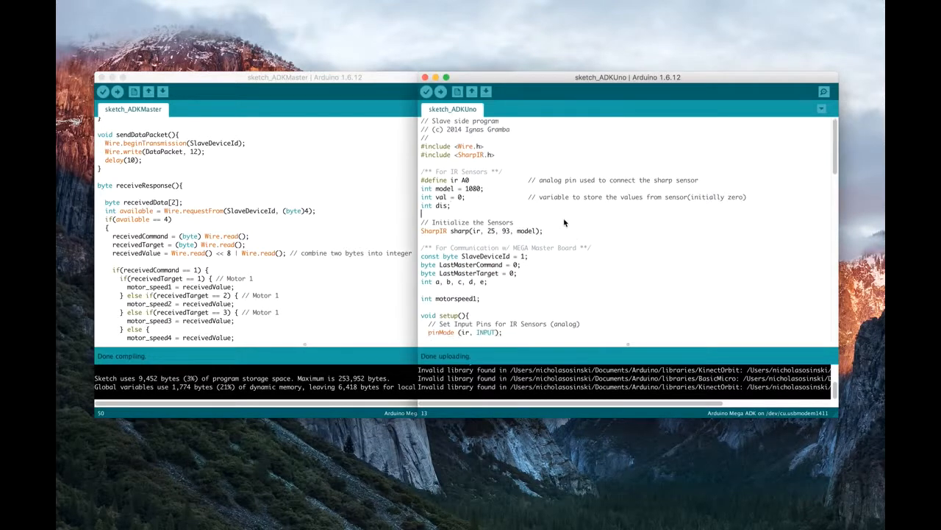
scroll(down, 3)
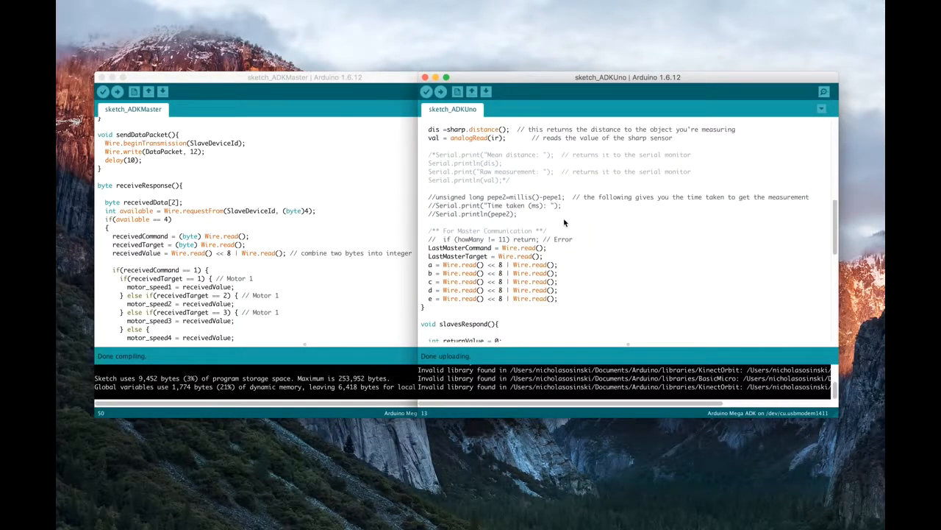
scroll(down, 3)
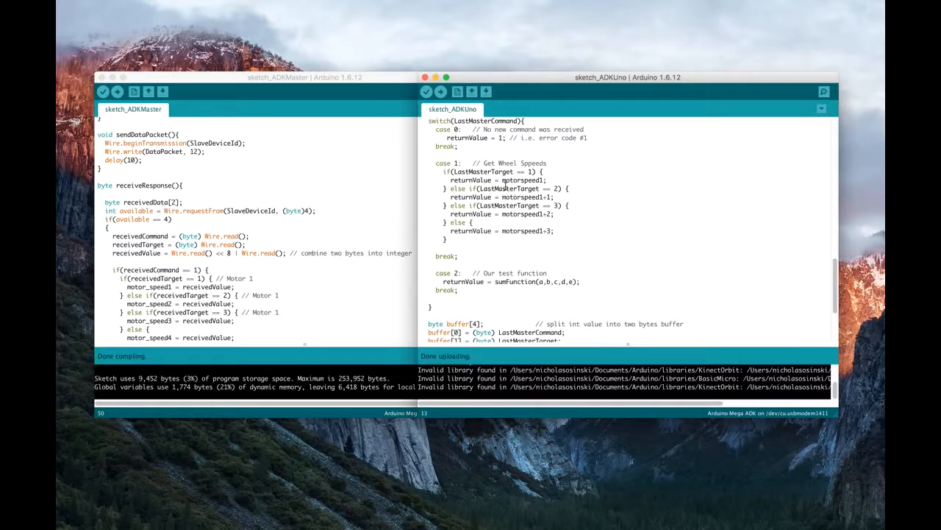
mouse_move(320, 180)
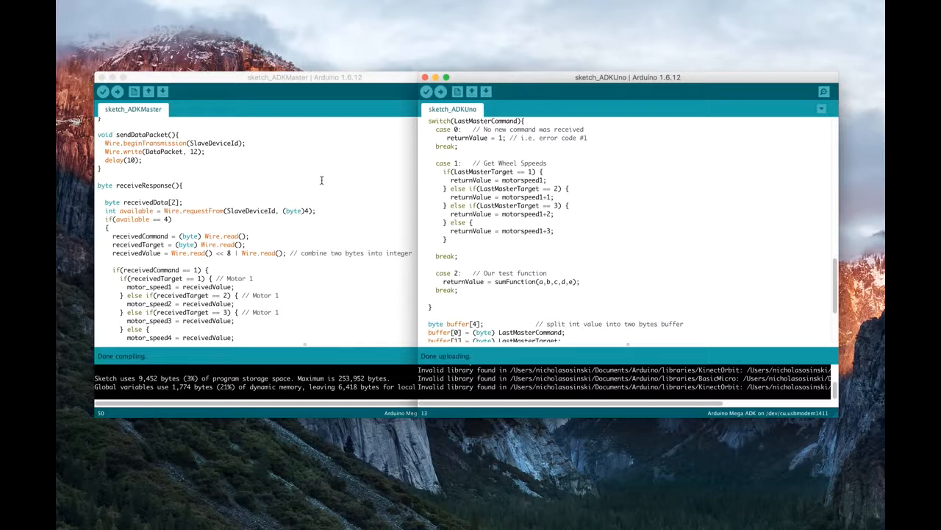
mouse_move(471, 162)
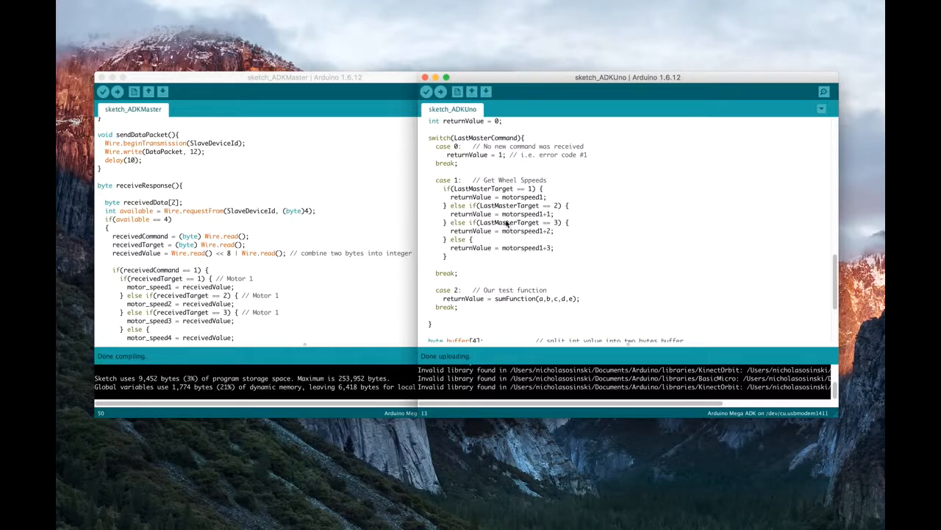
scroll(down, 3)
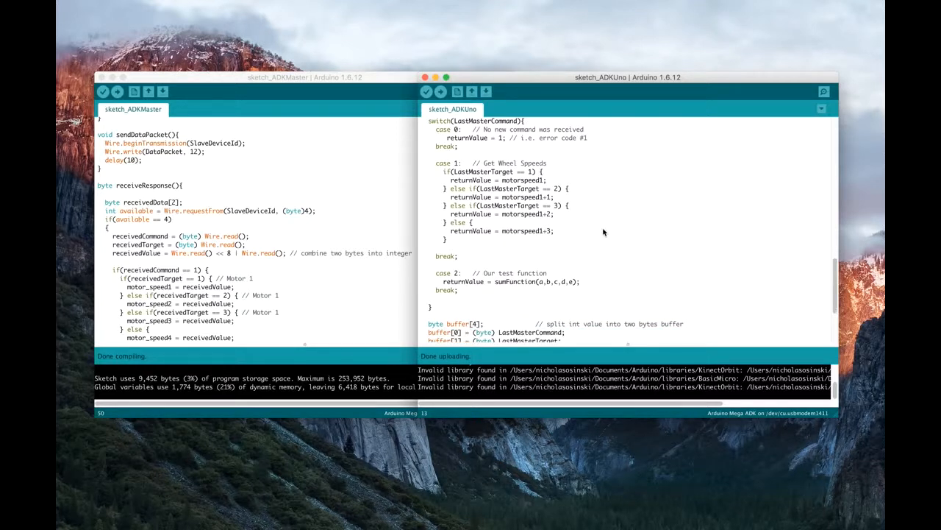